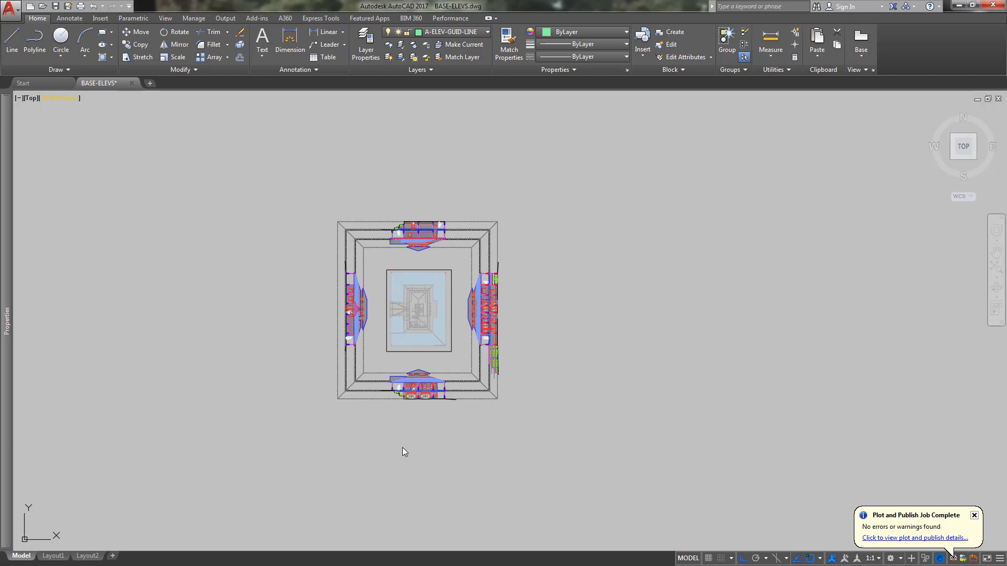
mouse_move(464, 438)
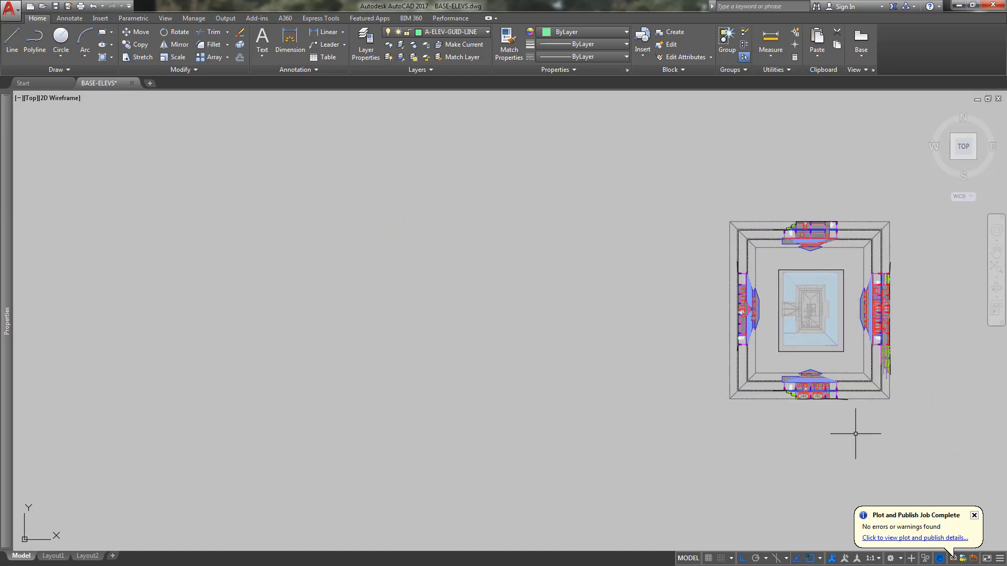
mouse_move(515, 374)
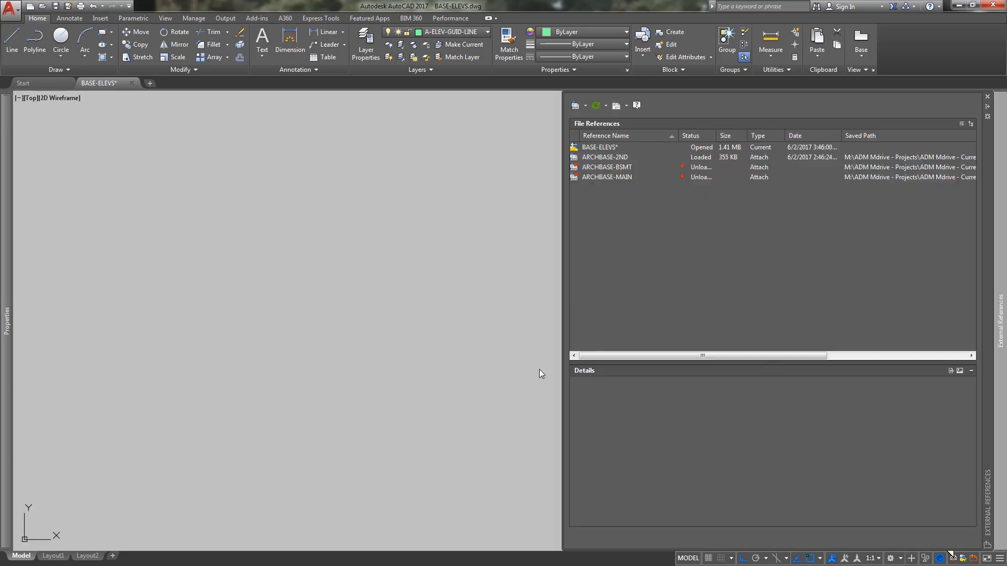
mouse_move(615, 181)
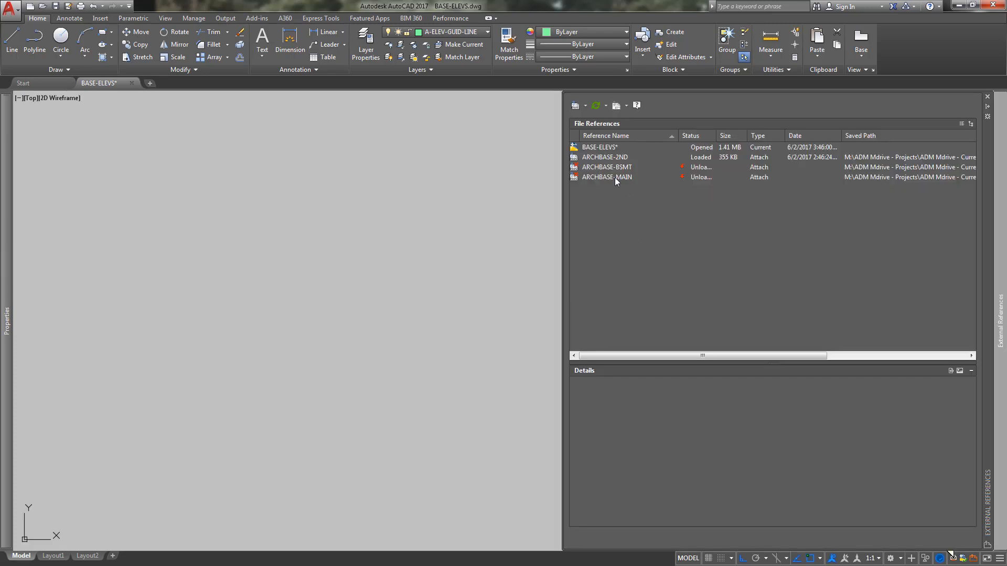
Select ARCHBASE-MAIN in External References to view its attach type and saved path
left_click(607, 177)
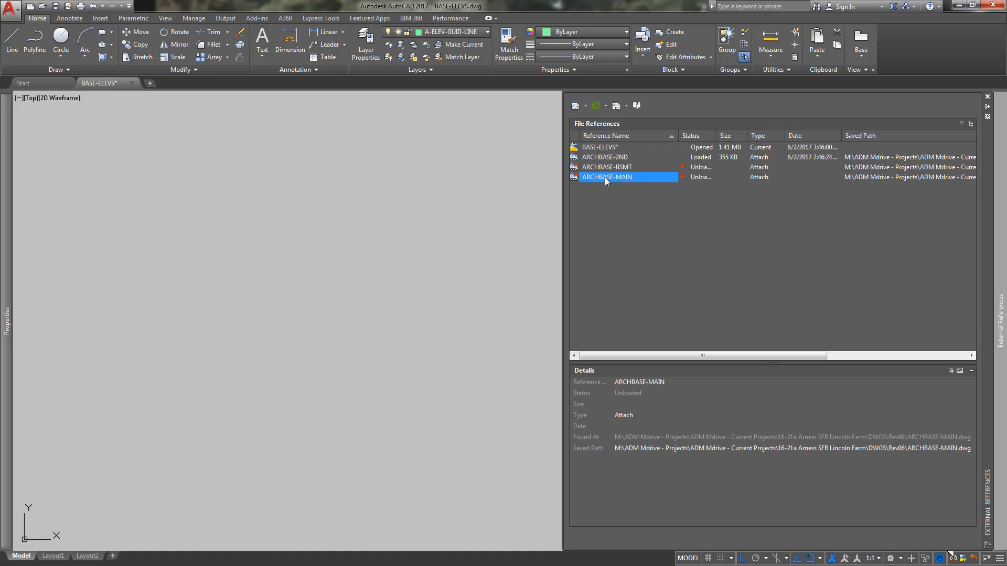
mouse_move(621, 207)
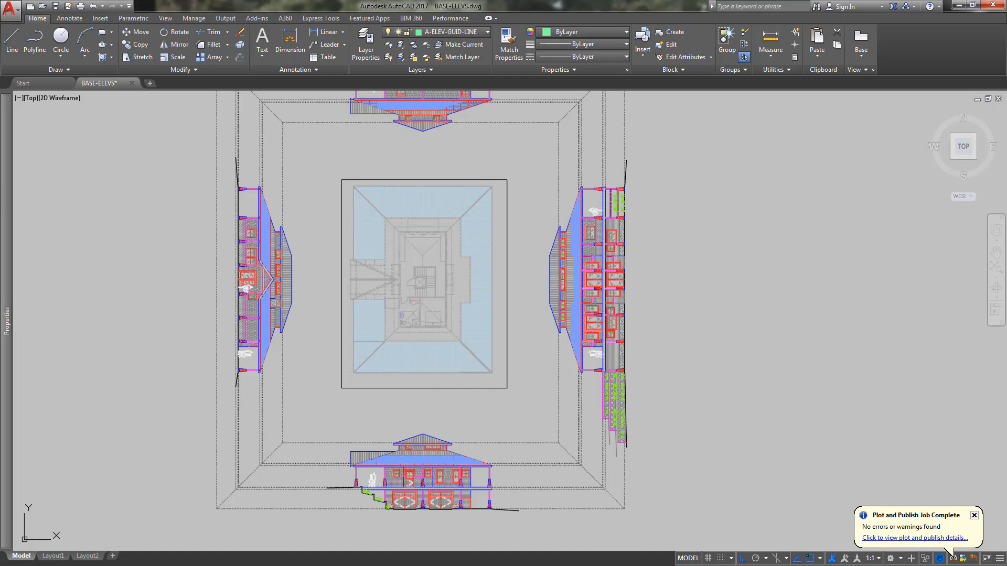
left_click(423, 283)
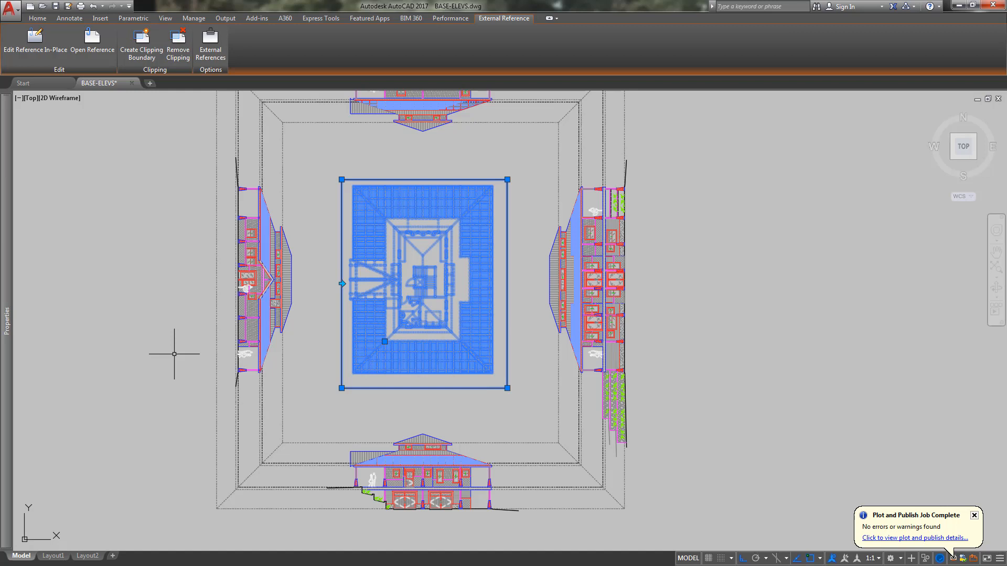
left_click(37, 18)
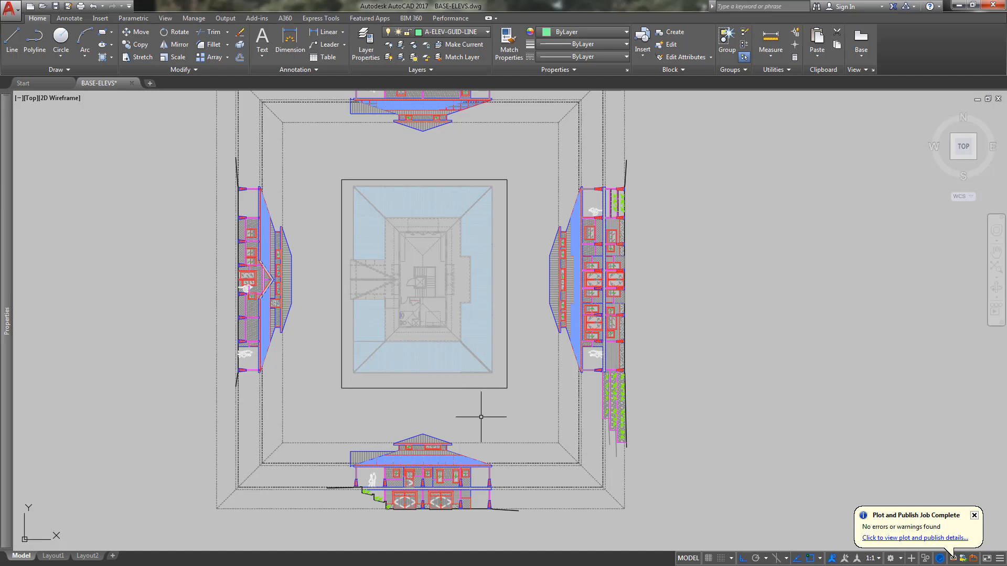
scroll("down", 3)
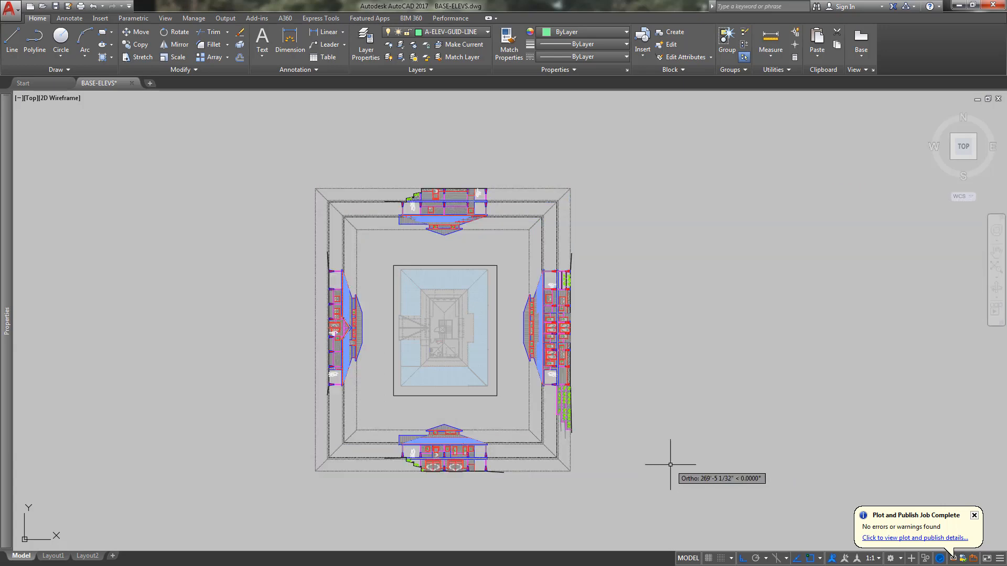
Erase the remaining four elevations around the left roof plan copy
scroll("down", 3)
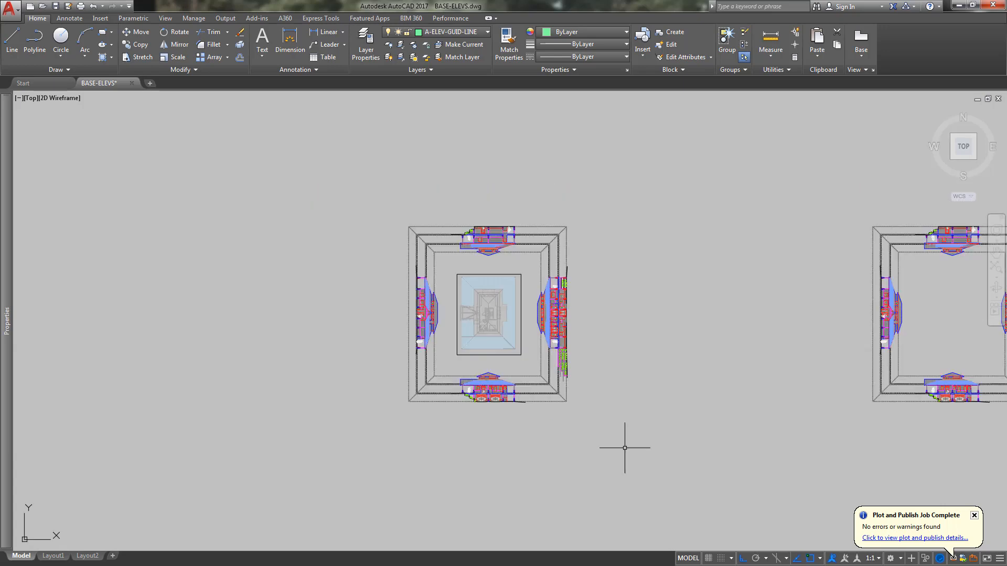
mouse_move(415, 466)
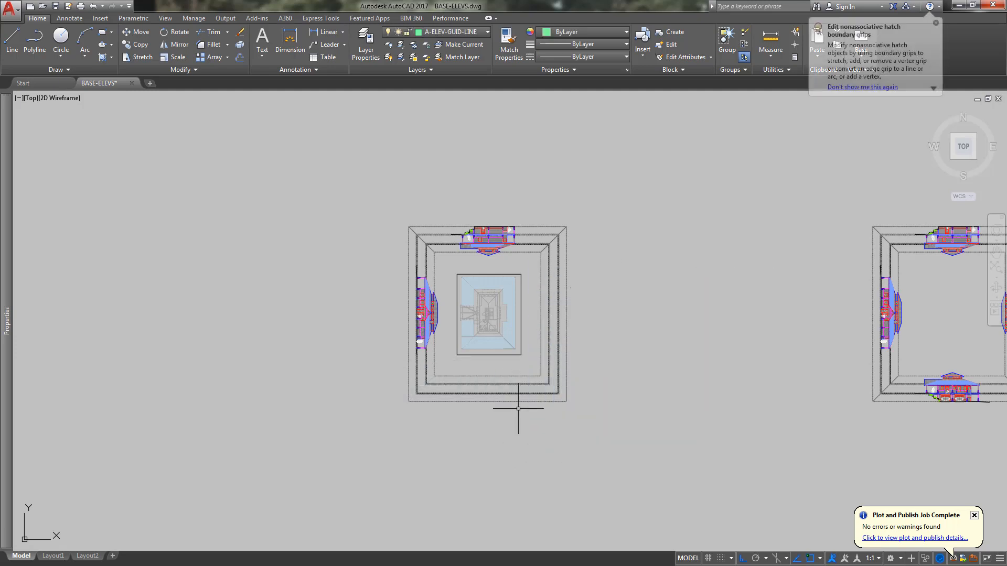
left_click(451, 260)
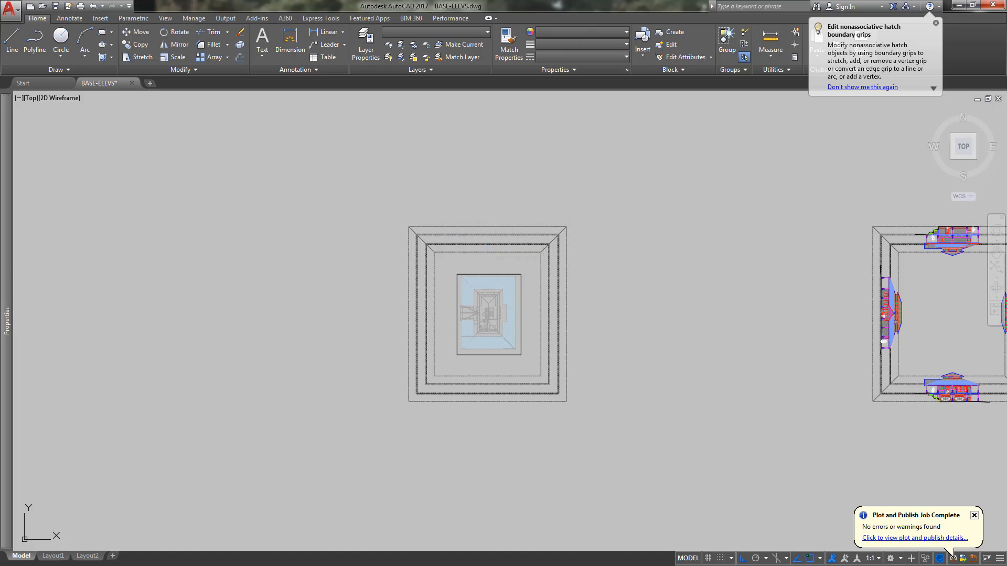
left_click(541, 249)
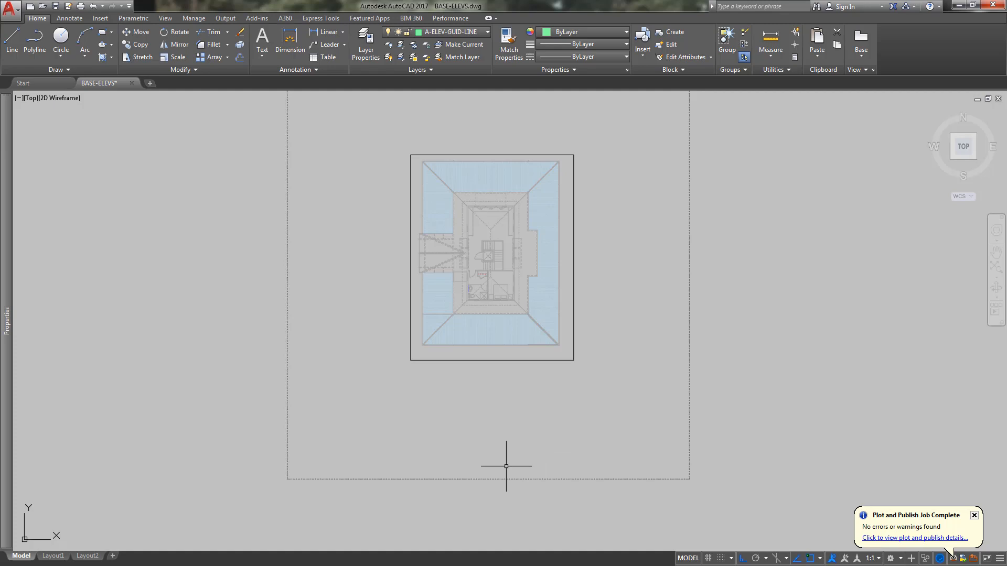
mouse_move(503, 467)
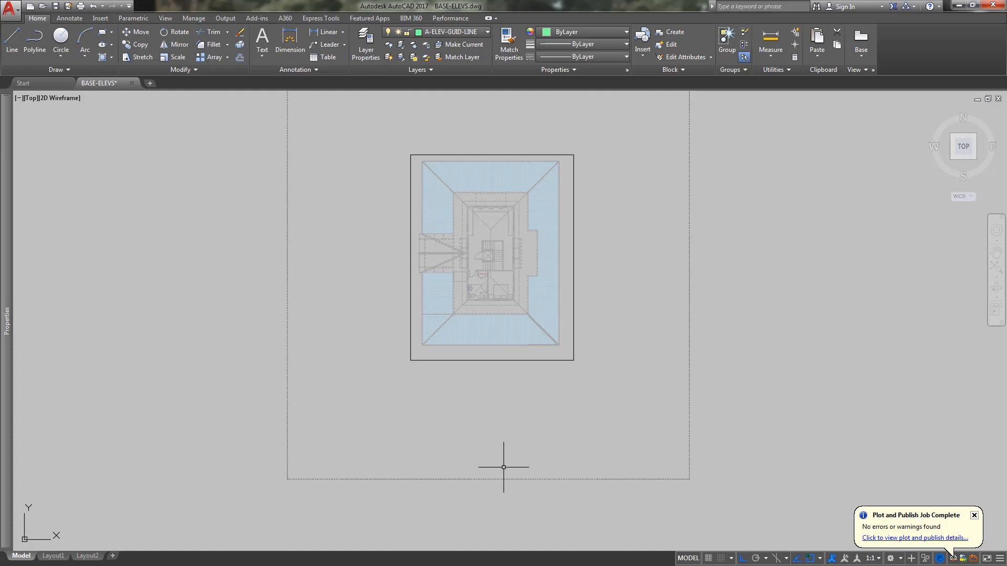
Offset the dashed roof-plan boundary inward twice, then reopen the External References palette with XREF
type("9")
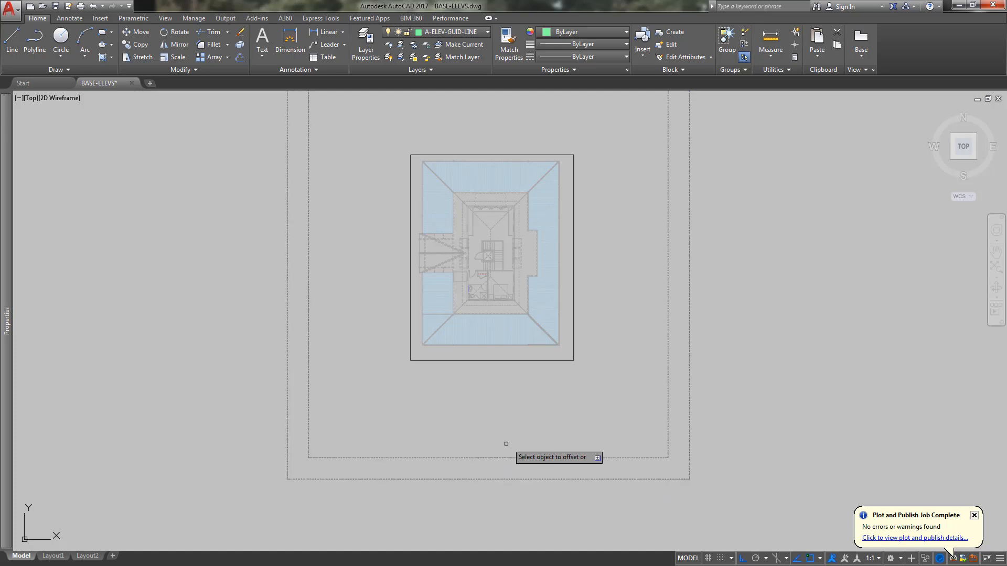
type("1")
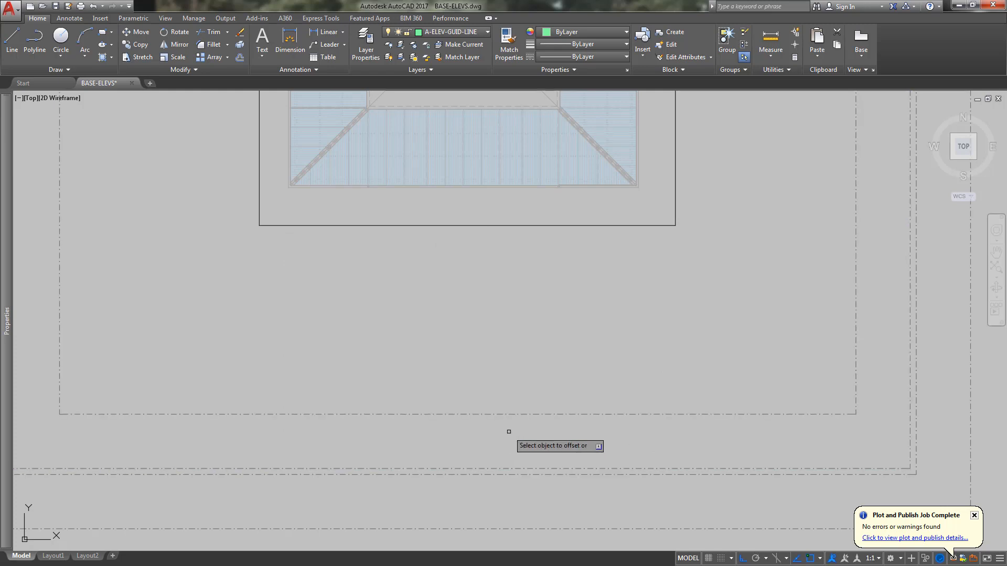
mouse_move(484, 437)
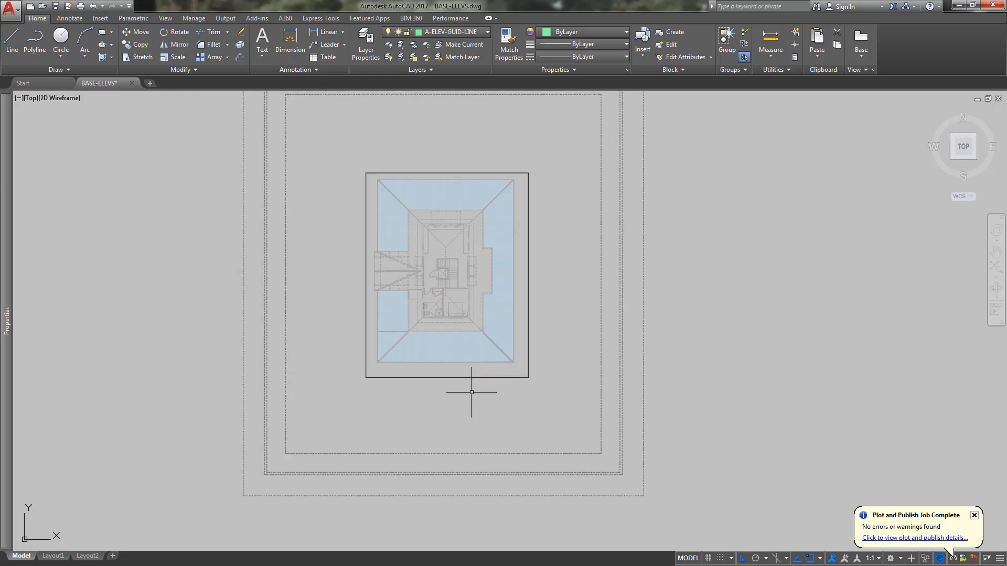
type("xre")
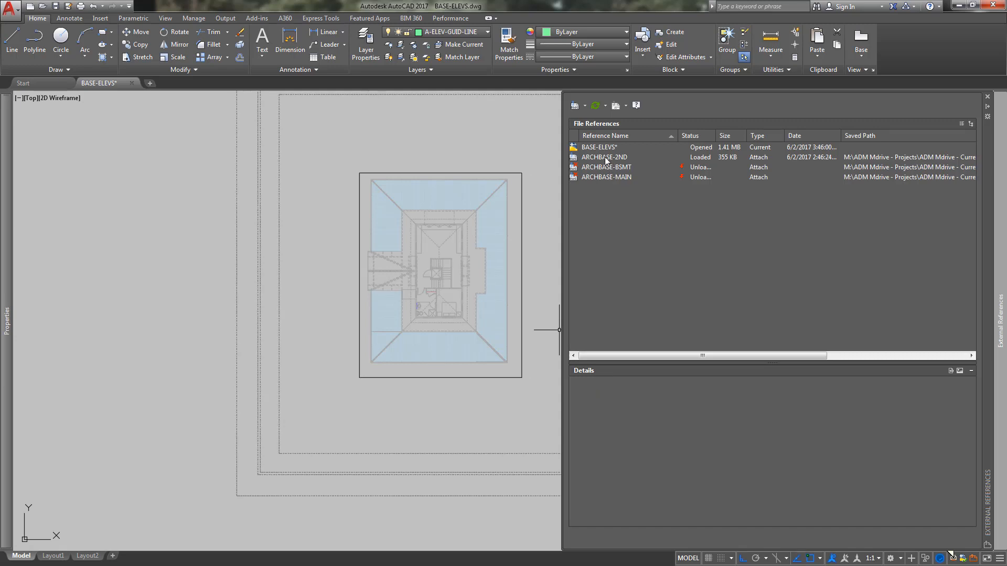
Unload the ARCHBASE-2ND reference and bring up the ARCHBASE-BSMT options
left_click(604, 157)
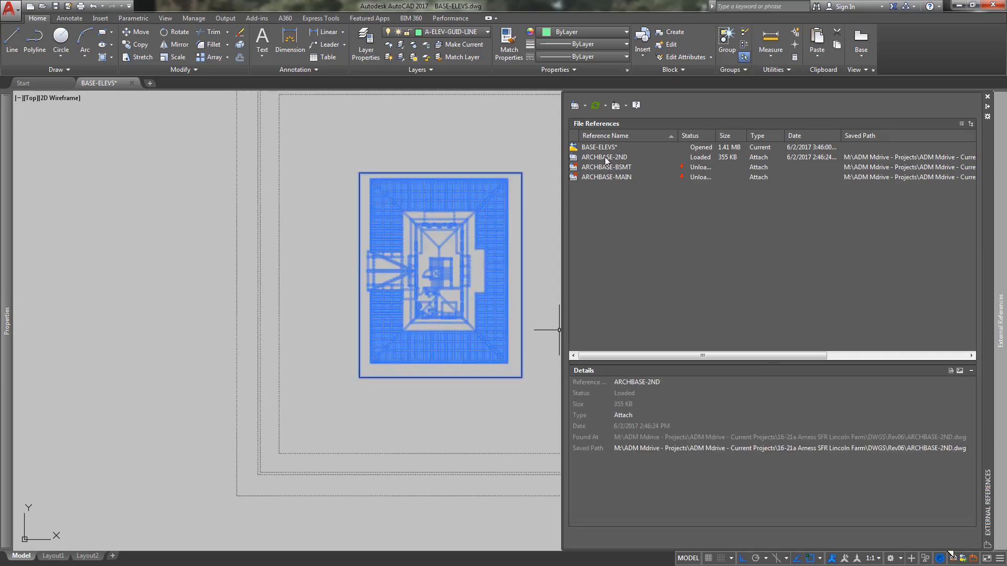
right_click(604, 157)
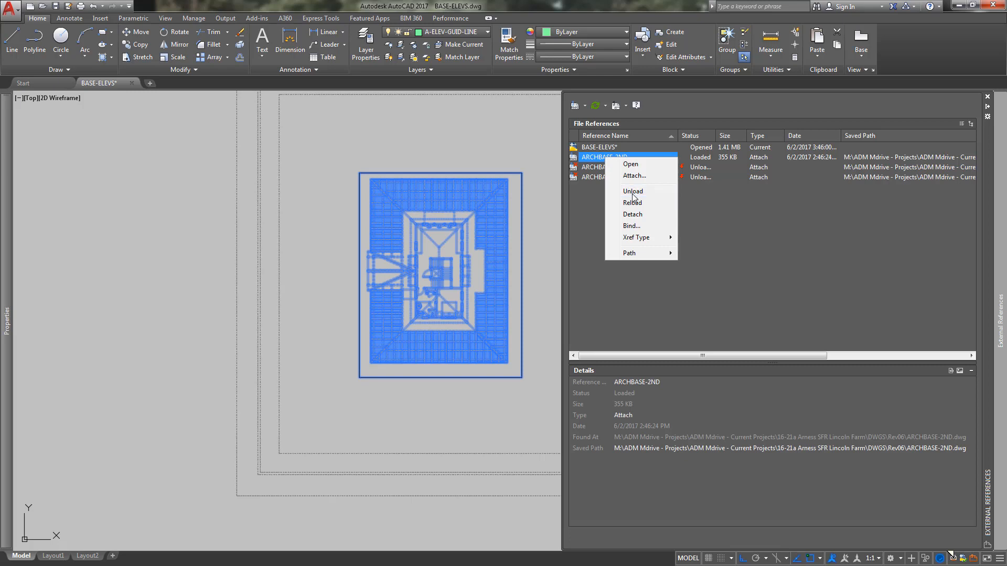
left_click(633, 191)
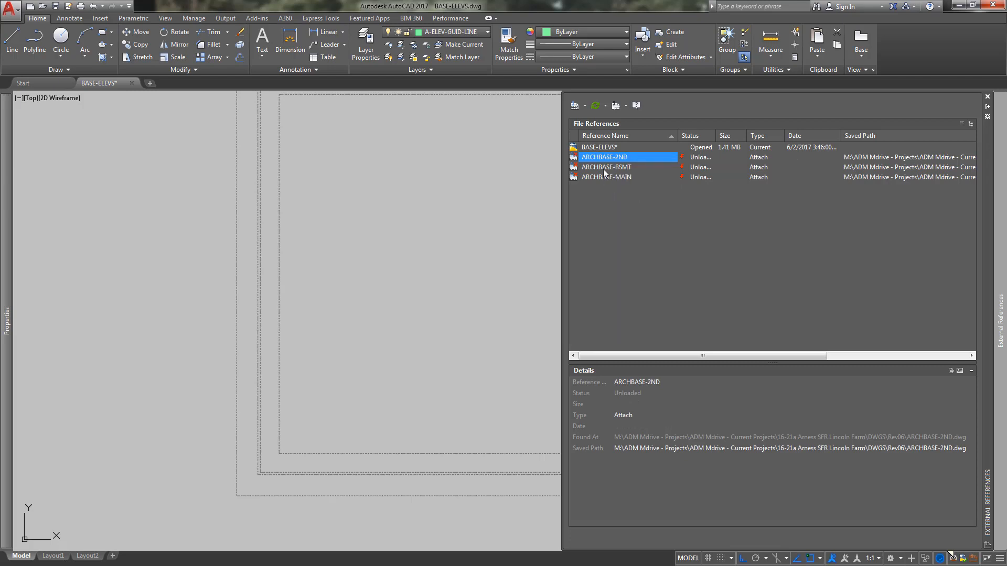
right_click(606, 167)
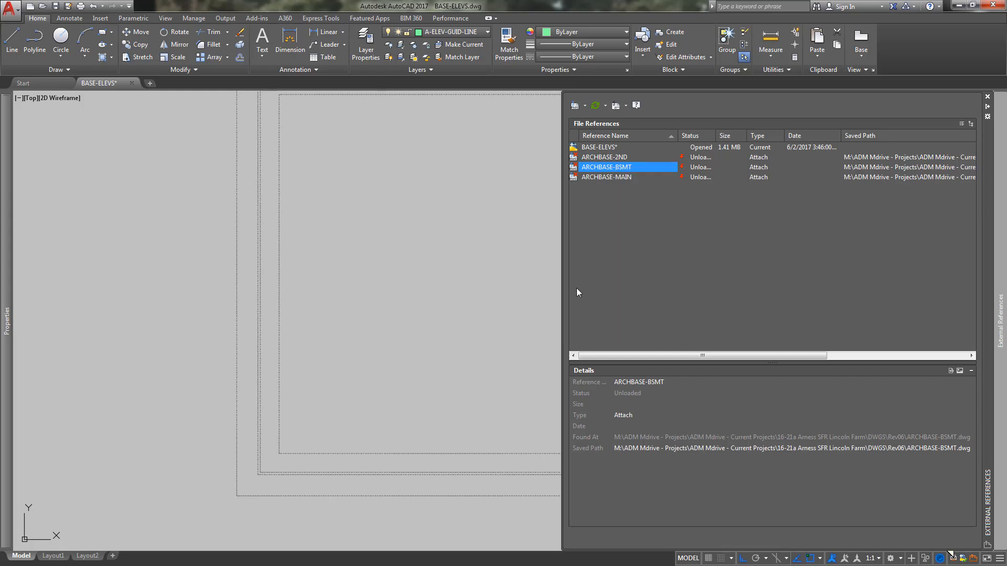
mouse_move(511, 269)
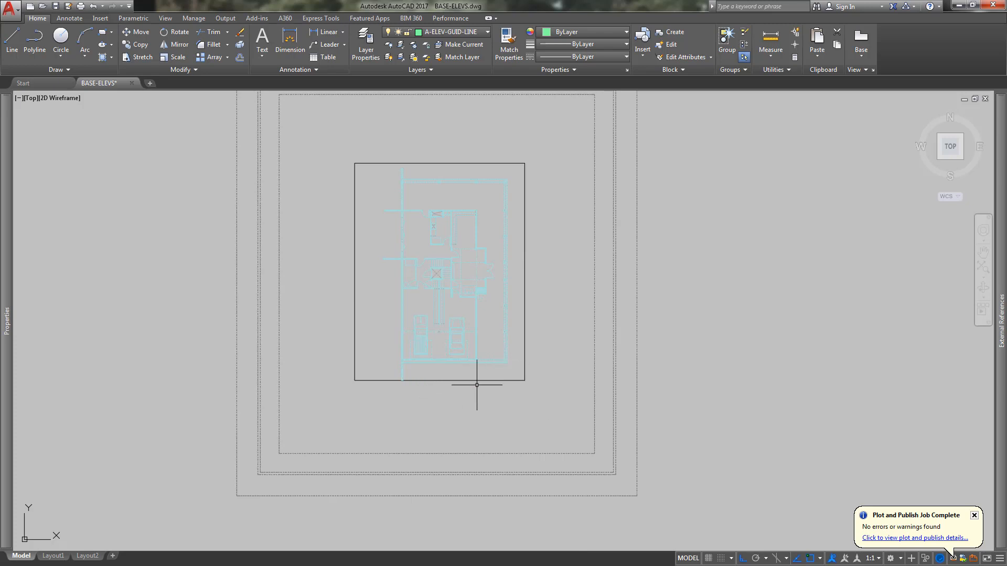
mouse_move(480, 384)
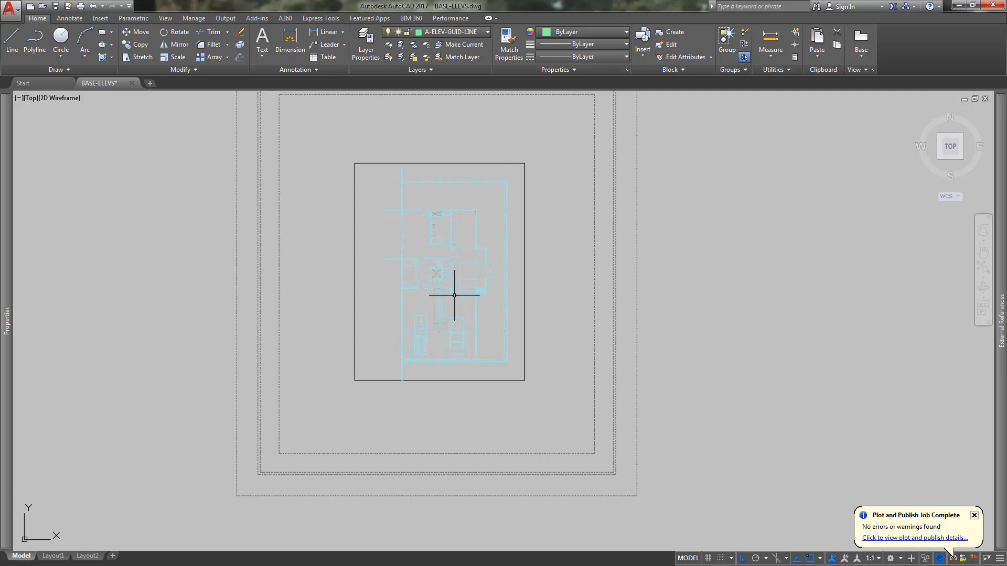
mouse_move(476, 333)
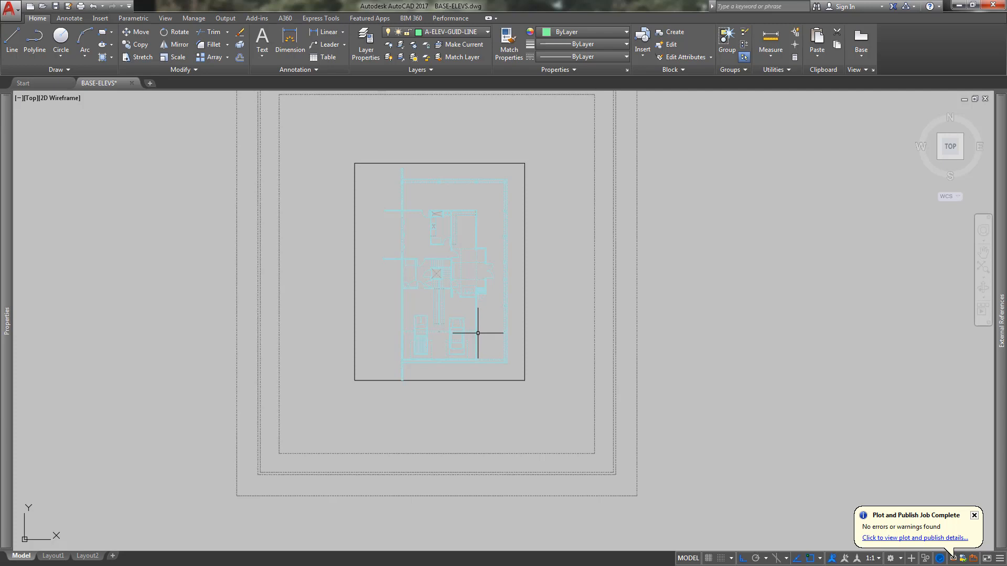
mouse_move(426, 357)
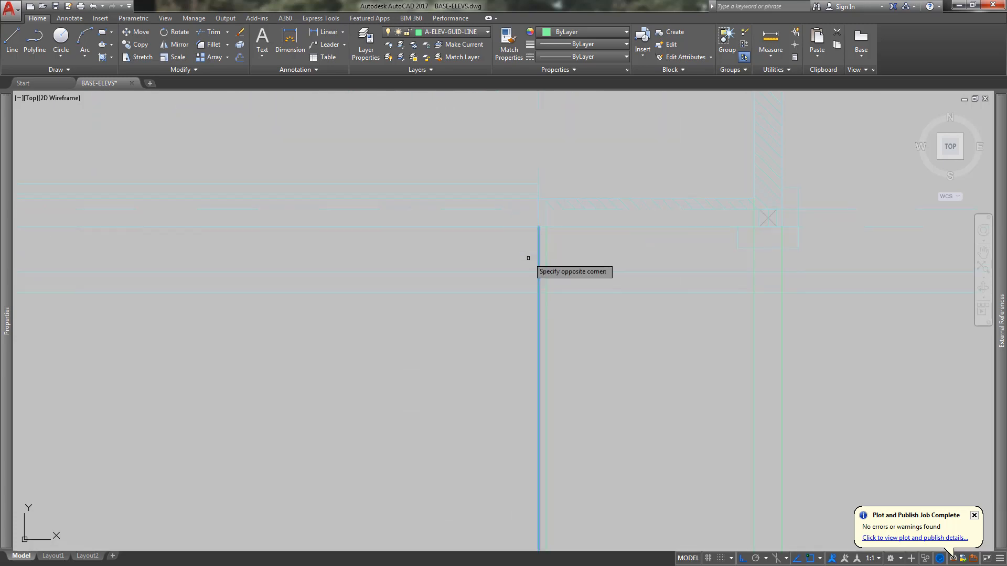
Window-select the guide lines traced from the basement plan walls
left_click(538, 227)
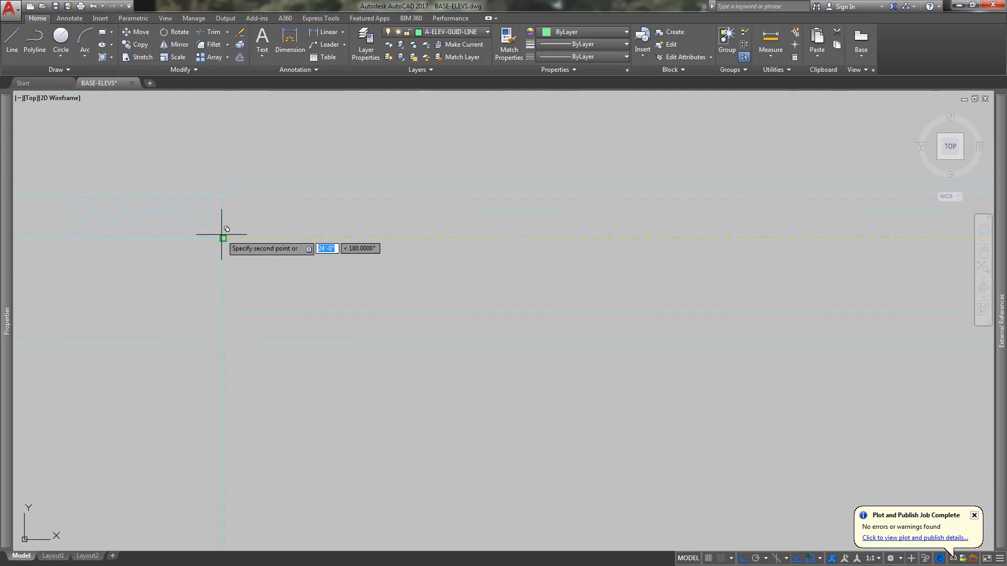
mouse_move(303, 239)
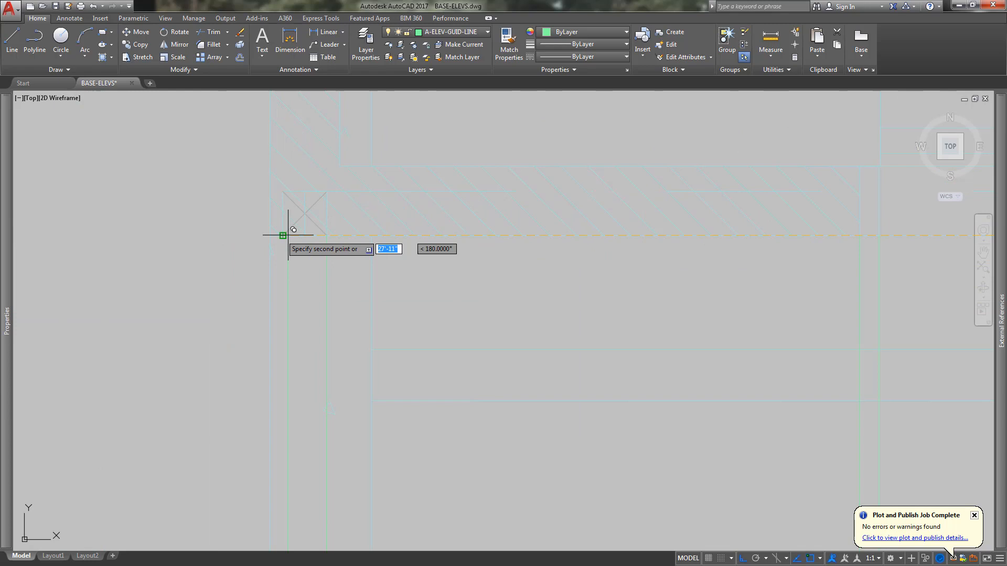
mouse_move(363, 152)
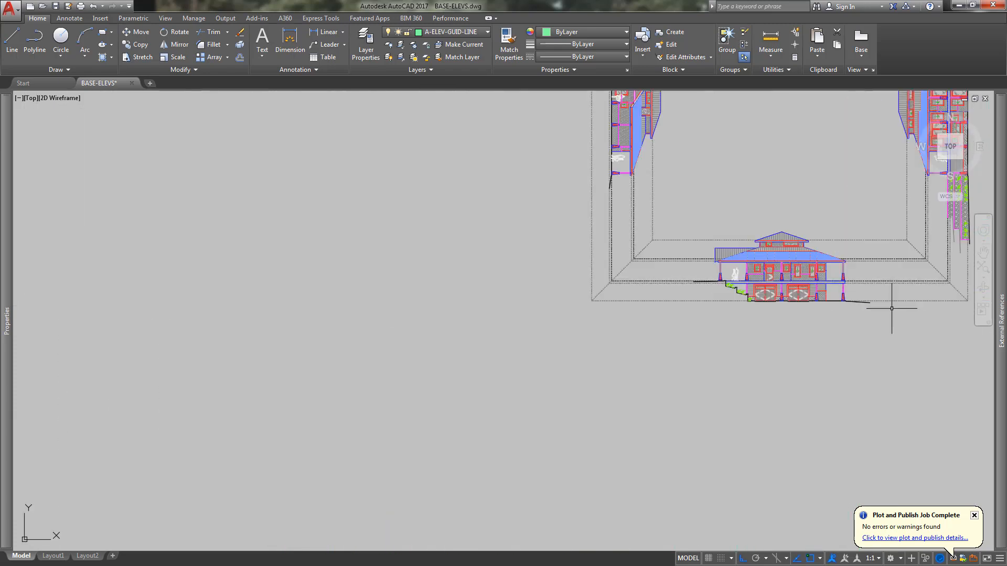
Copy the basement elevation line work onto the garage door and column guide lines
type("c")
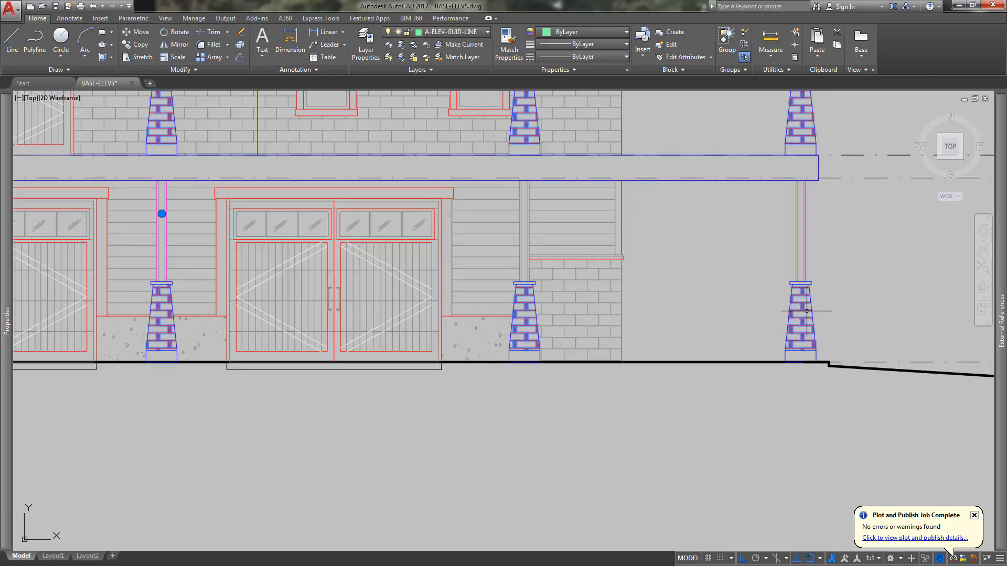
left_click(357, 142)
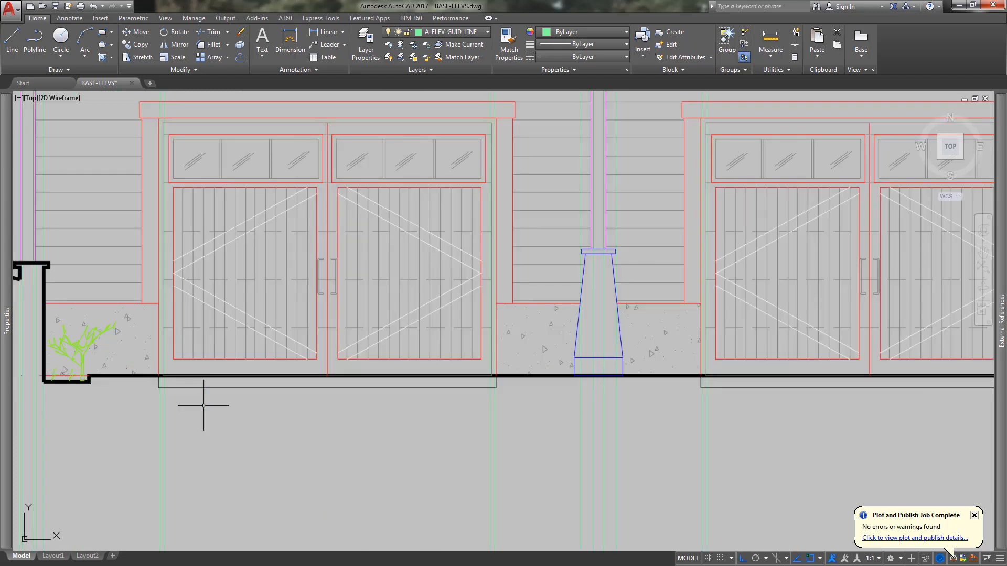
scroll("down", 3)
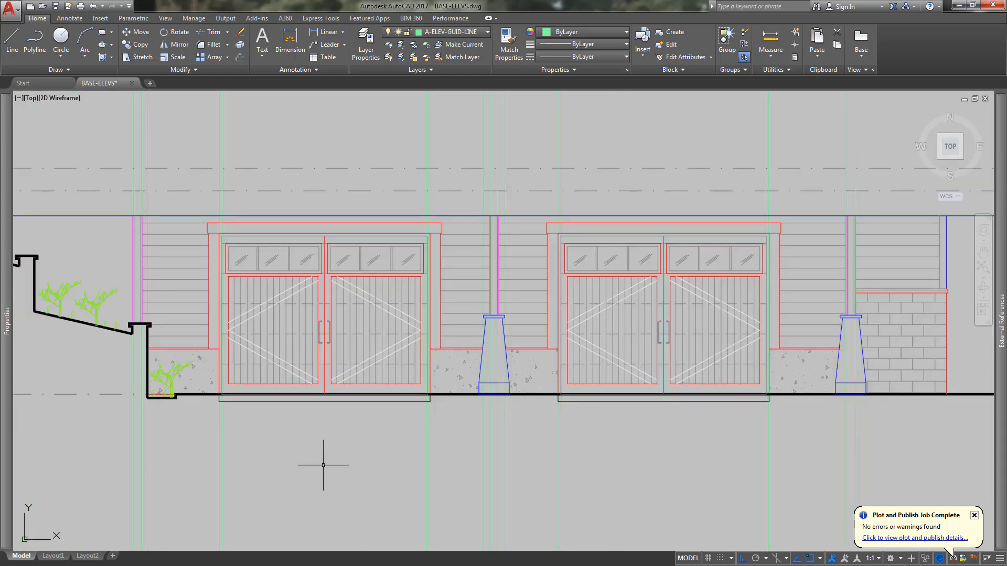
mouse_move(523, 305)
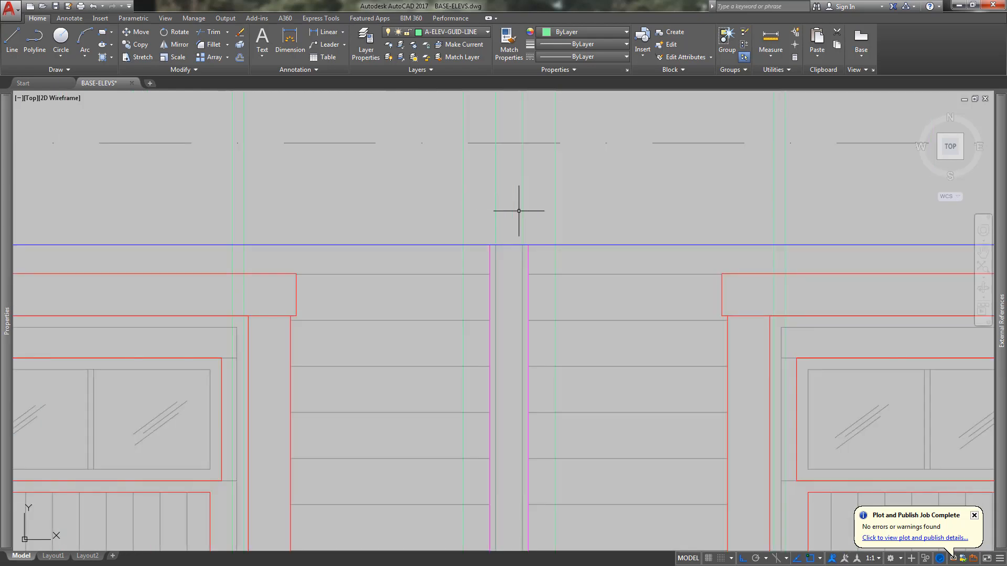
type("re")
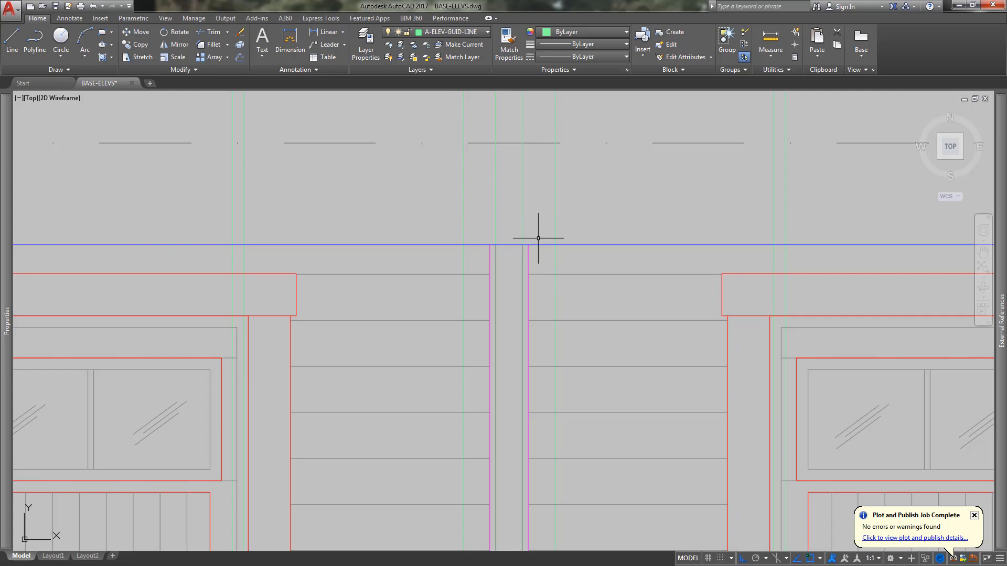
mouse_move(488, 204)
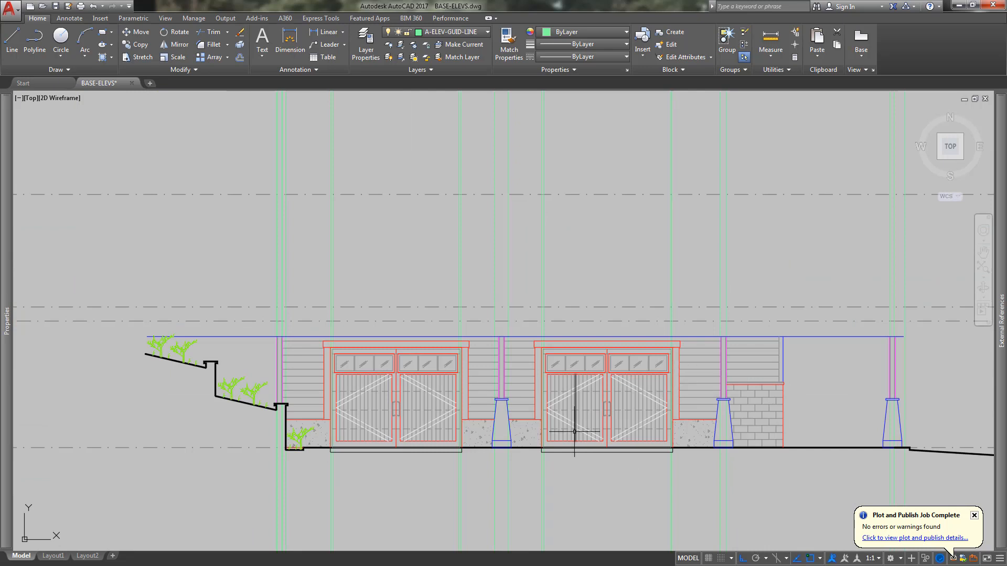
scroll("down", 3)
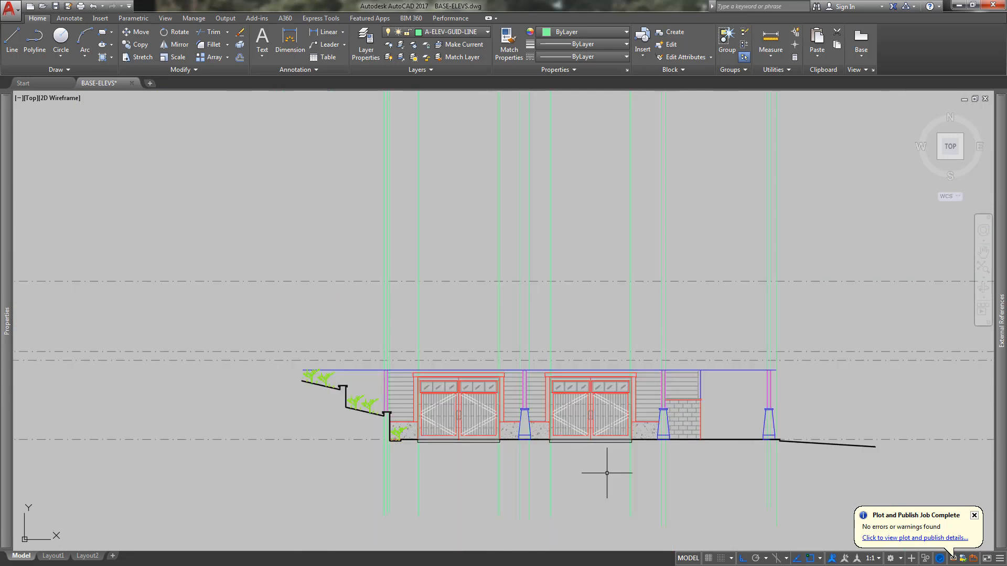
mouse_move(409, 455)
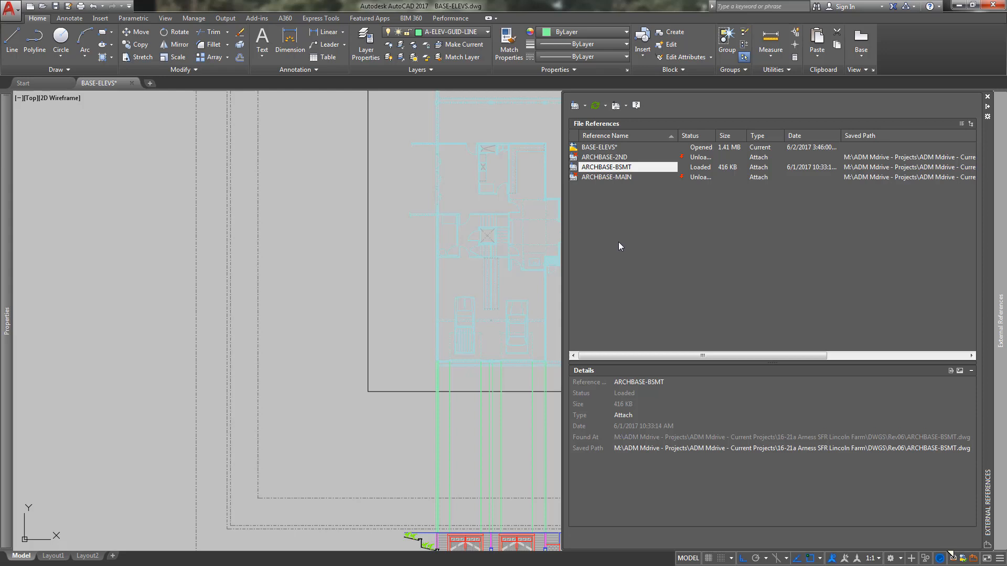
Unload the ARCHBASE-BSMT reference from its right-click menu
right_click(607, 167)
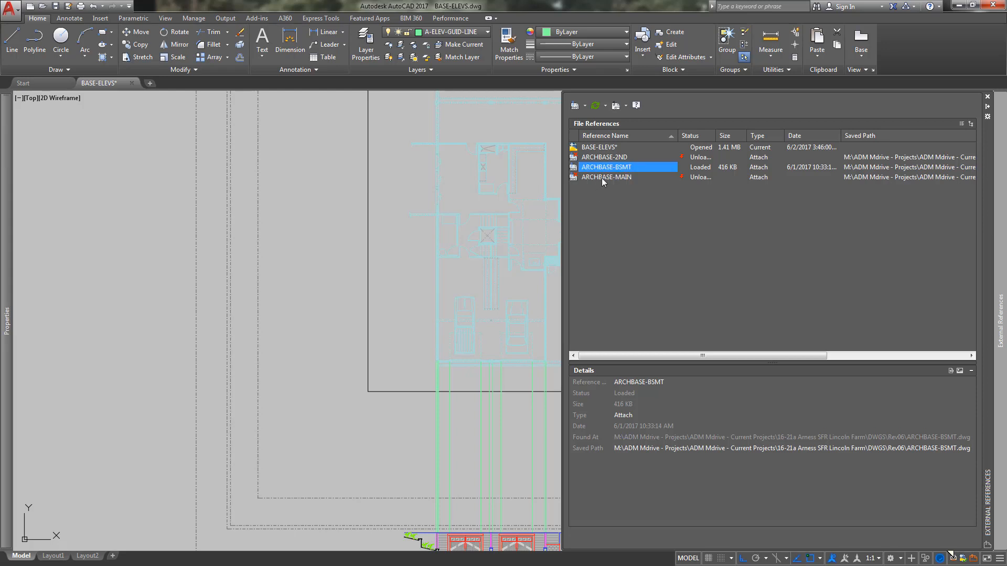
left_click(605, 177)
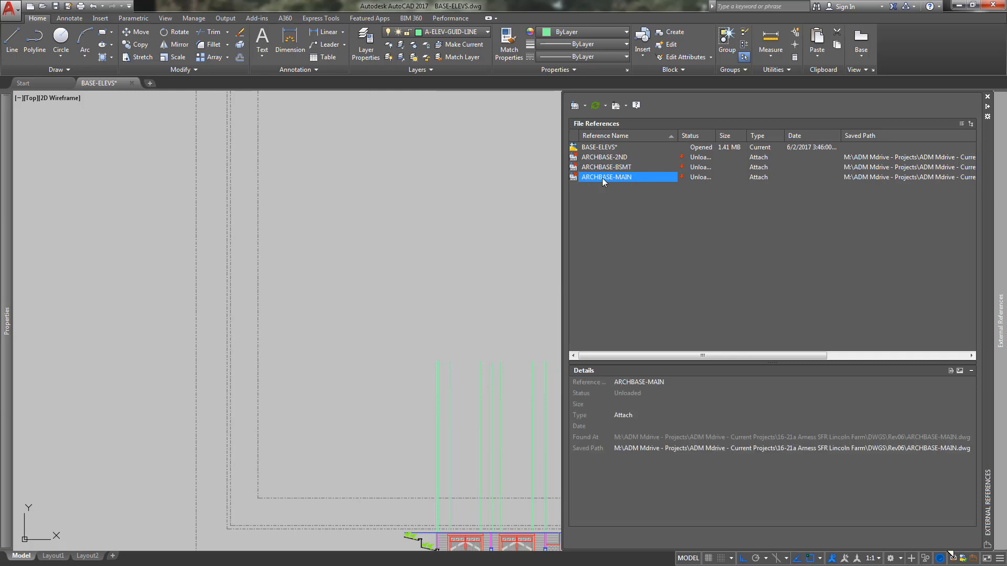
mouse_move(569, 253)
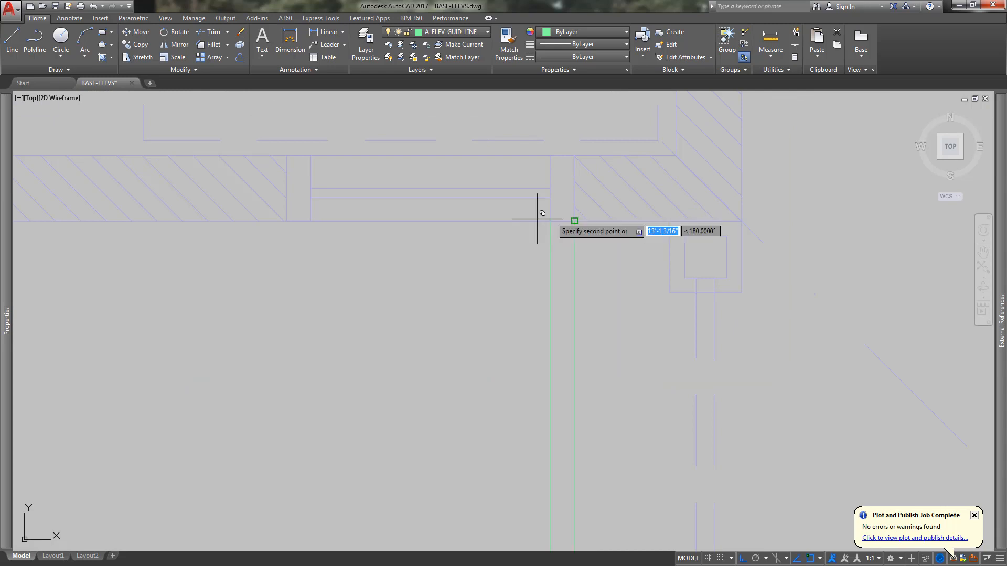
mouse_move(303, 212)
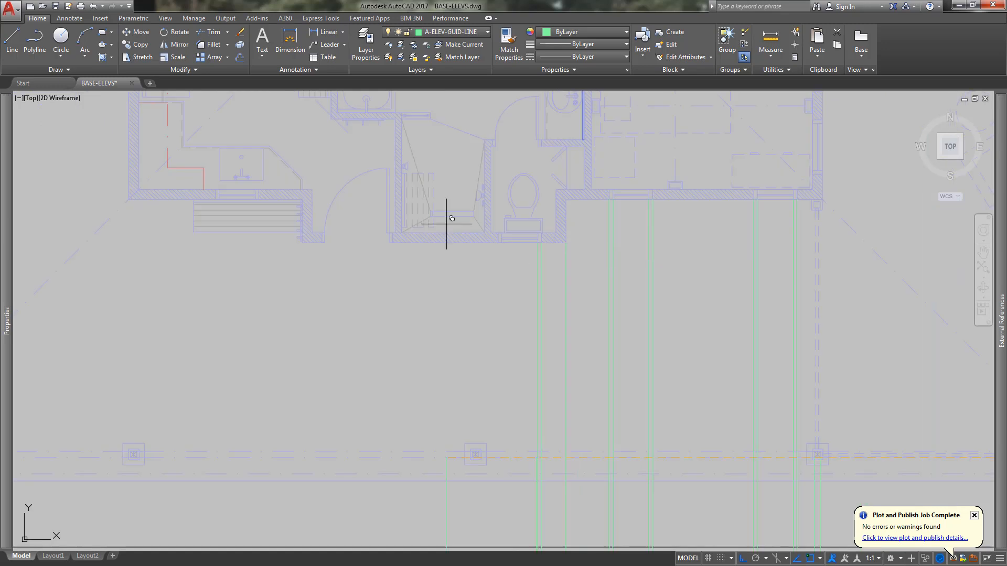
Zoom out to see the main house above the garage-level doors
scroll("down", 3)
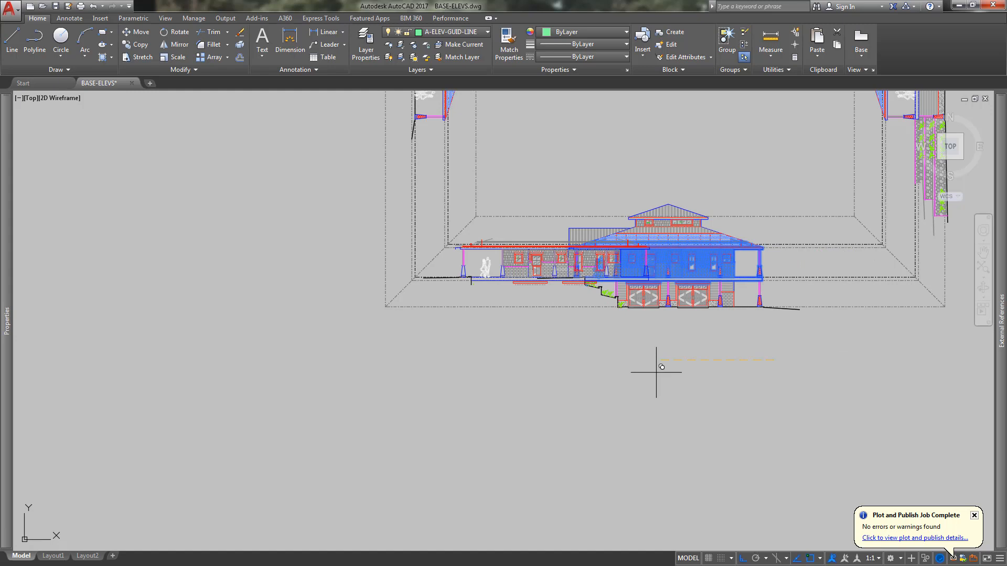
Enter 500 while moving the main-floor window and column line work onto the guide lines
type("500")
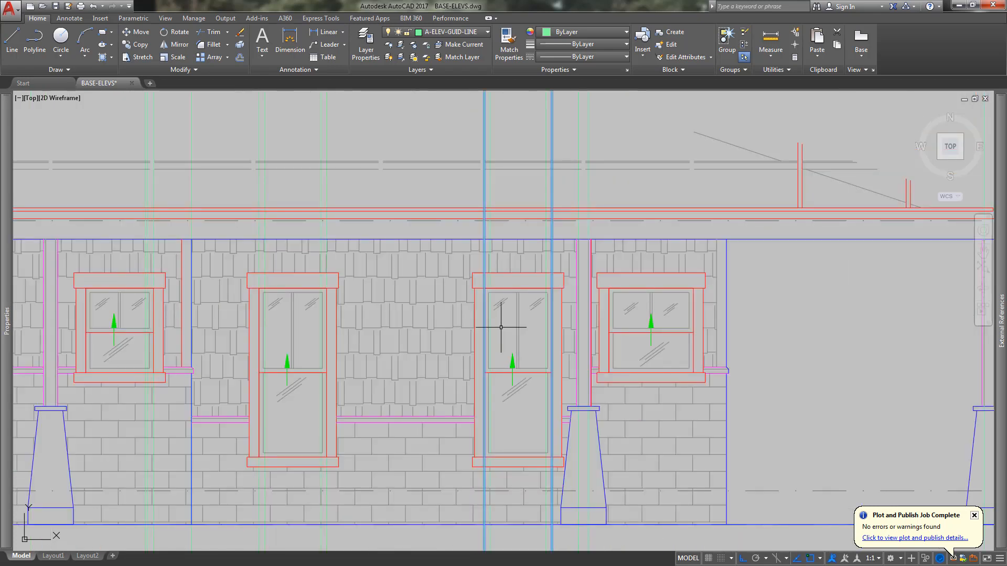
mouse_move(533, 342)
type("ucs")
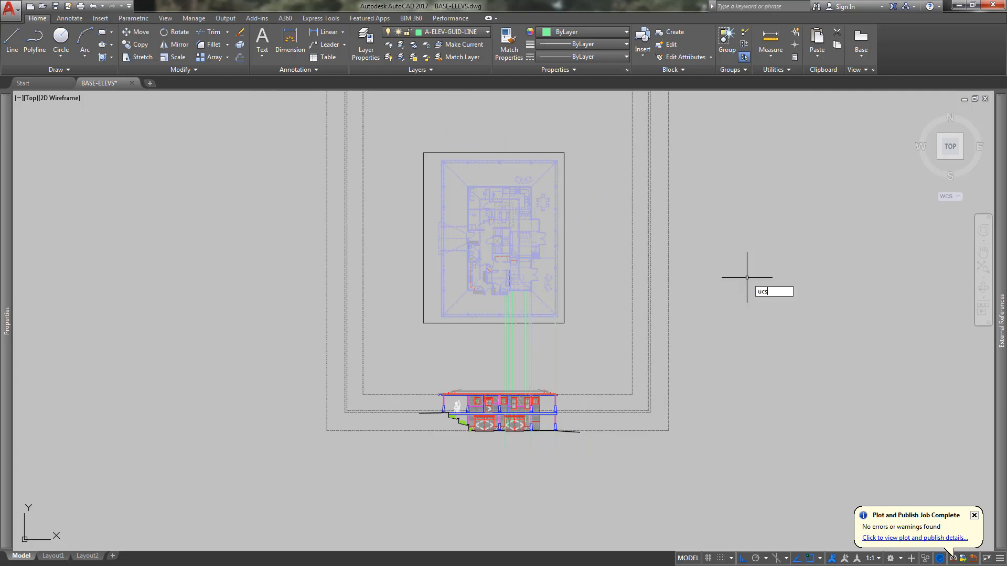
mouse_move(746, 278)
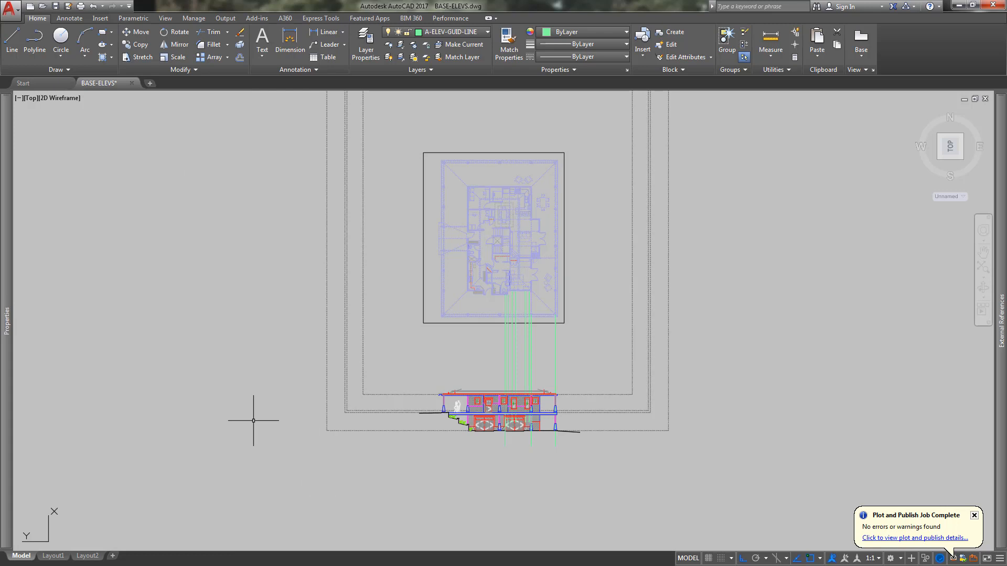
Turn the view to the 90°-rotated UCS with the PLAN command
type("plan")
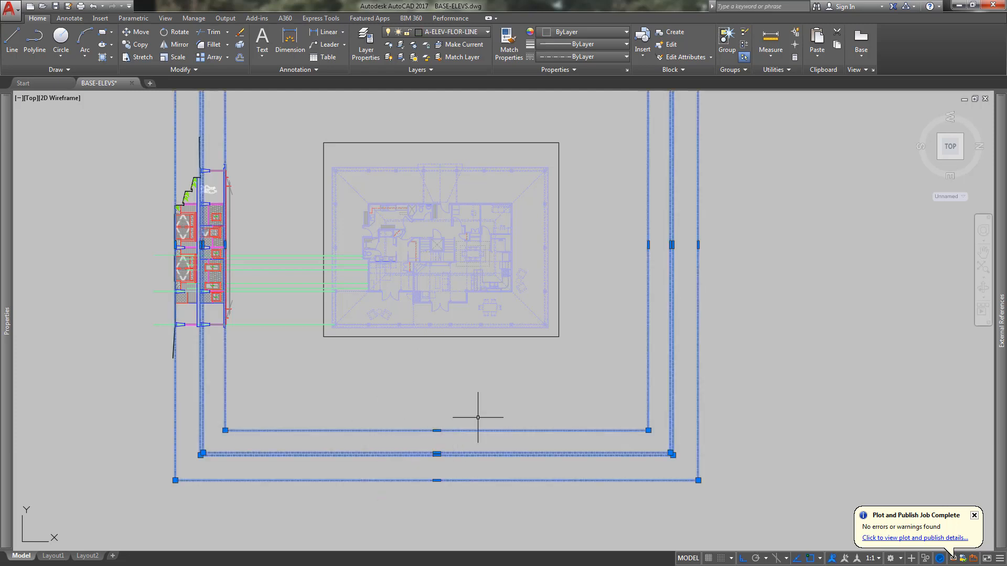
mouse_move(362, 438)
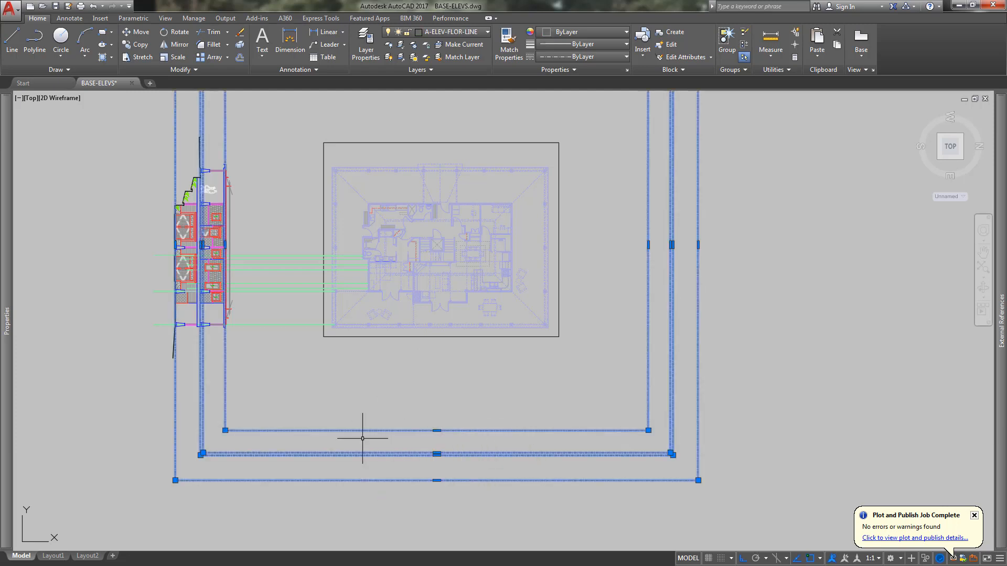
mouse_move(583, 303)
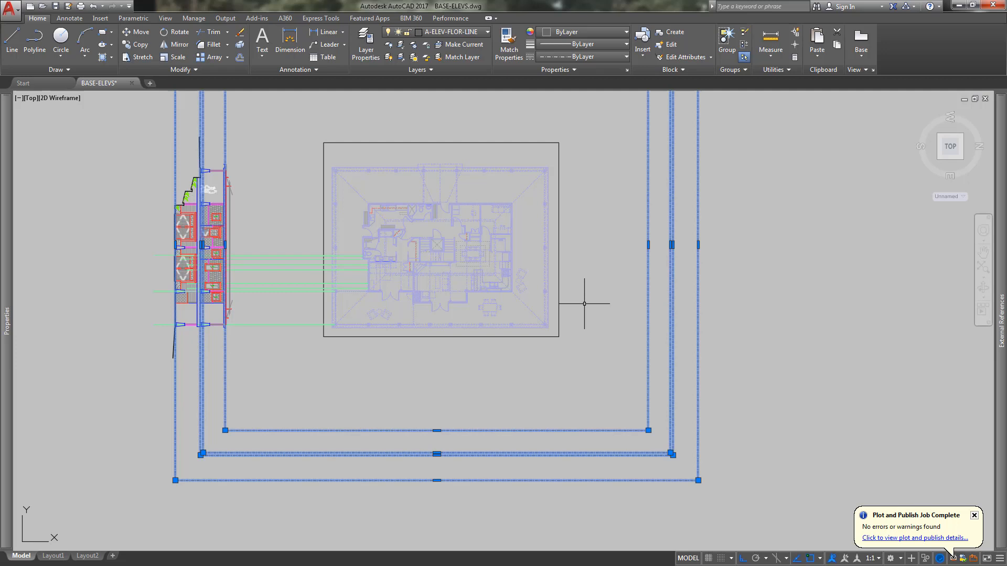
mouse_move(323, 387)
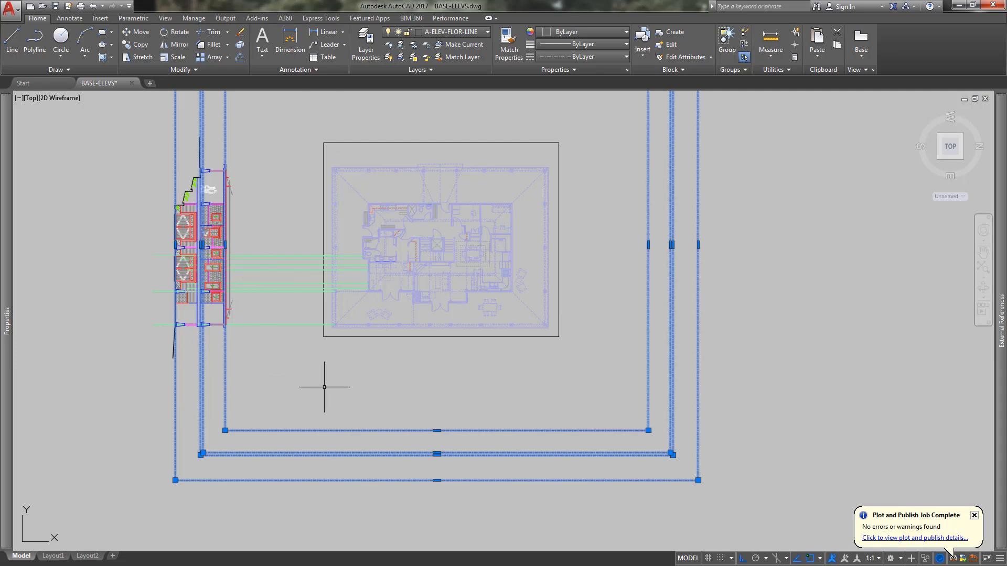
mouse_move(342, 383)
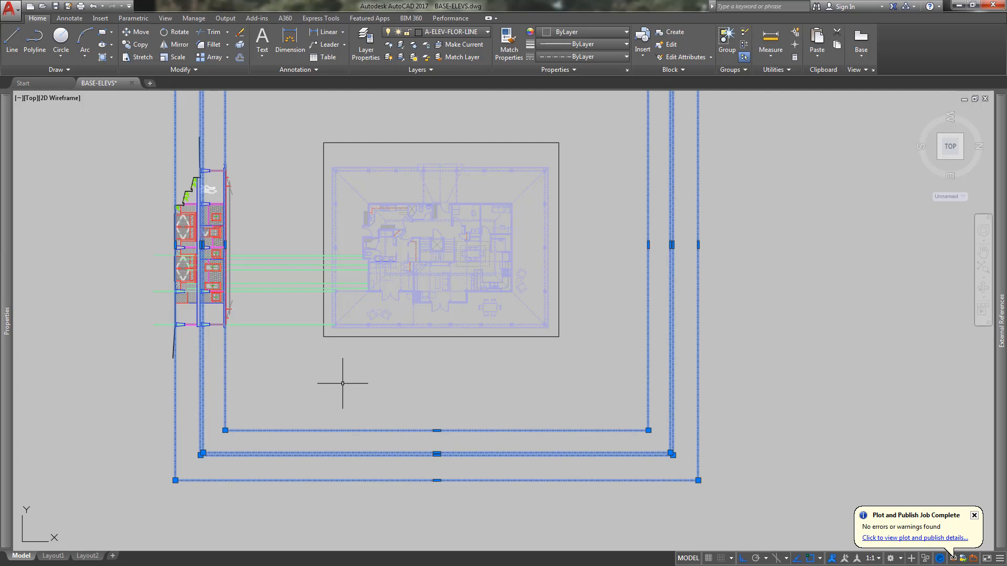
mouse_move(353, 380)
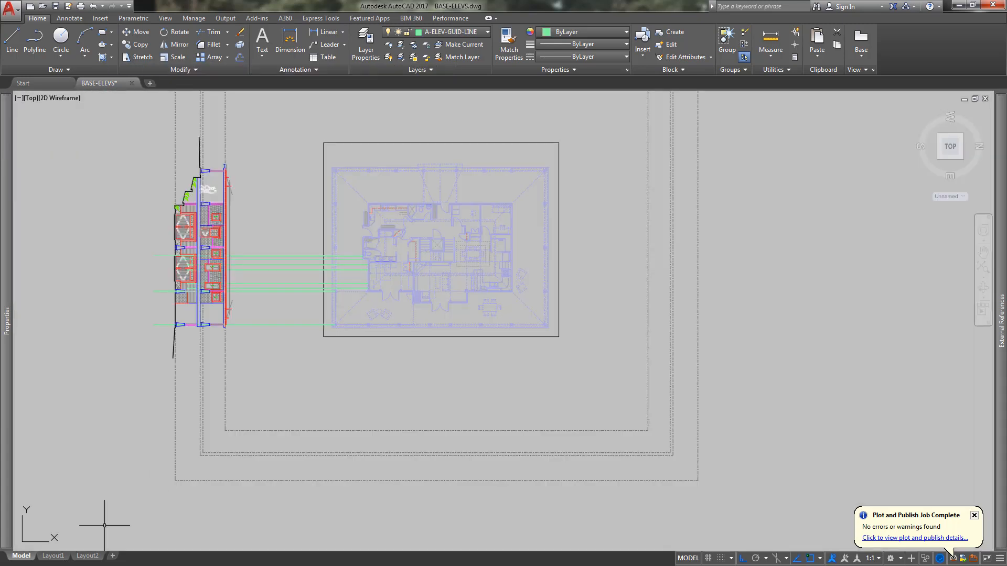
mouse_move(121, 435)
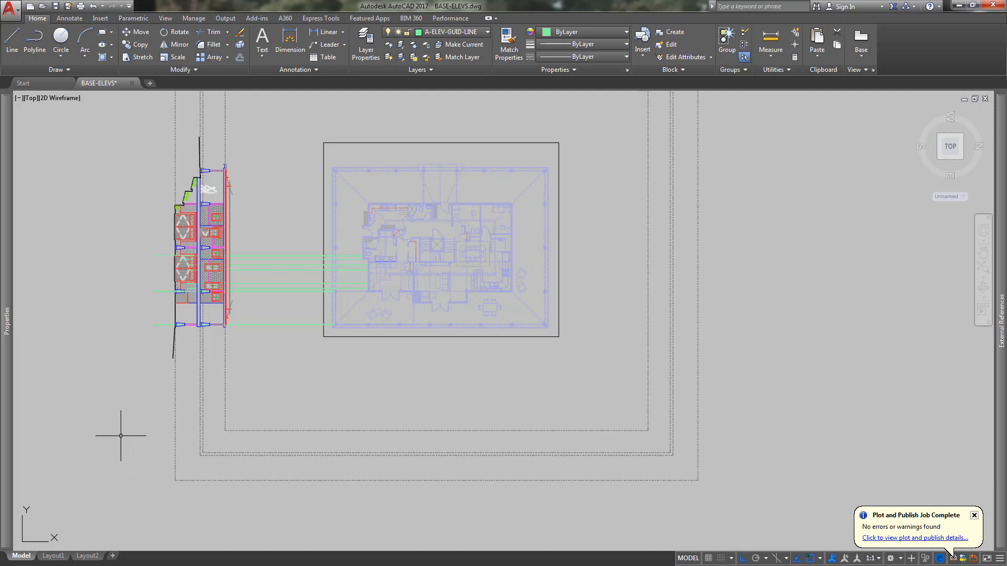